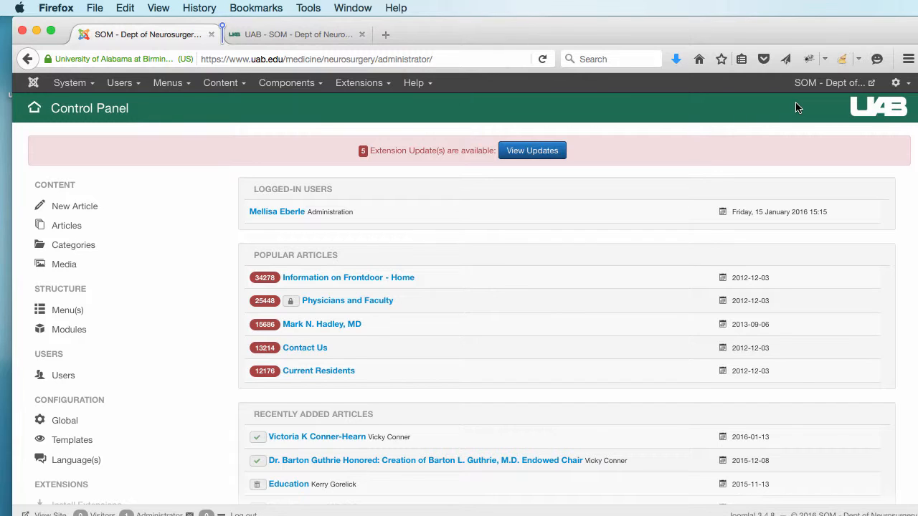
pyautogui.moveTo(362, 89)
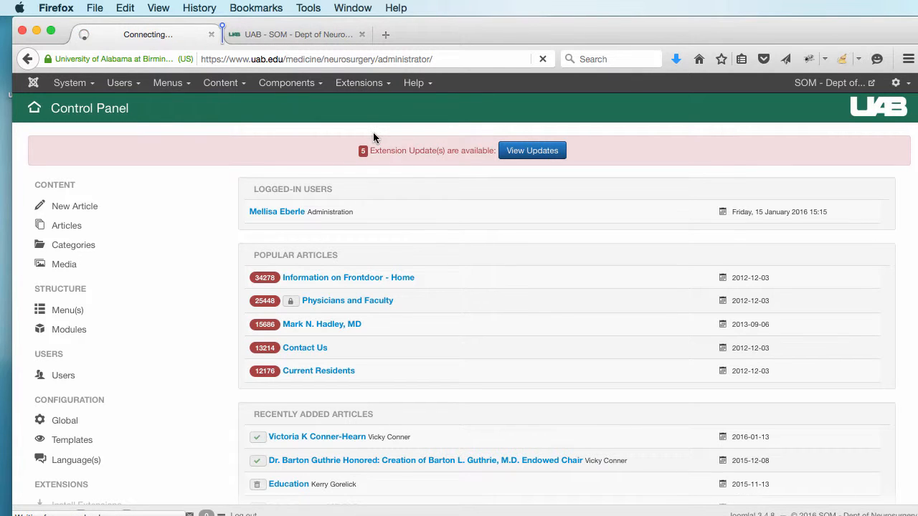
# Step: Begin a new module of type Simple RSS Feed Reader (by JoomlaWorks) from the Modules list
pyautogui.click(69, 328)
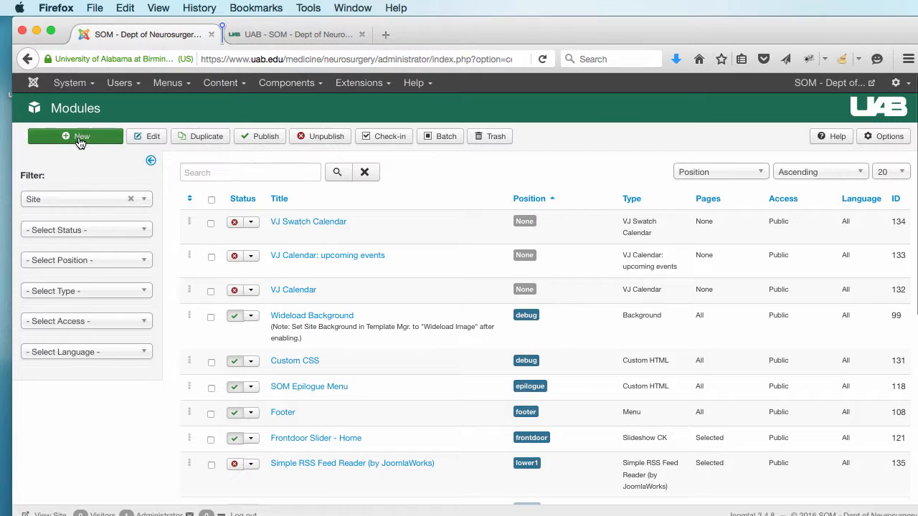
pyautogui.click(75, 136)
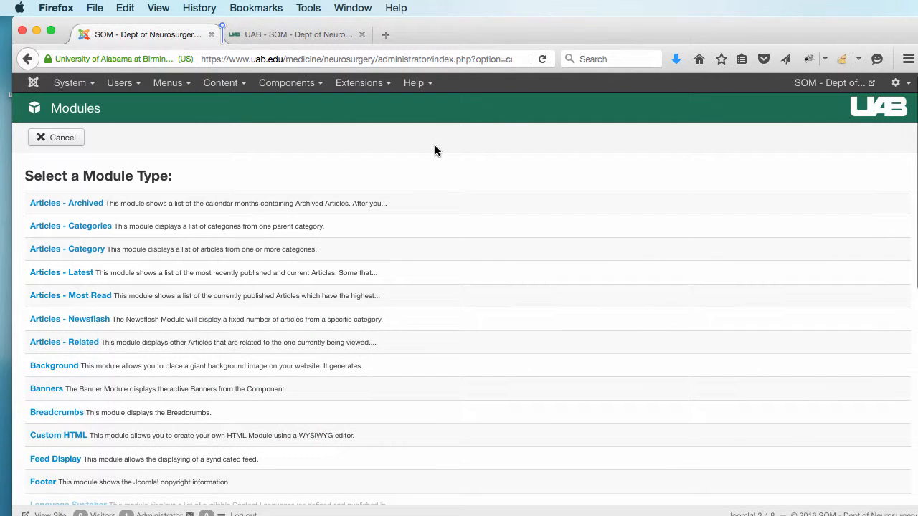
pyautogui.scroll(-3)
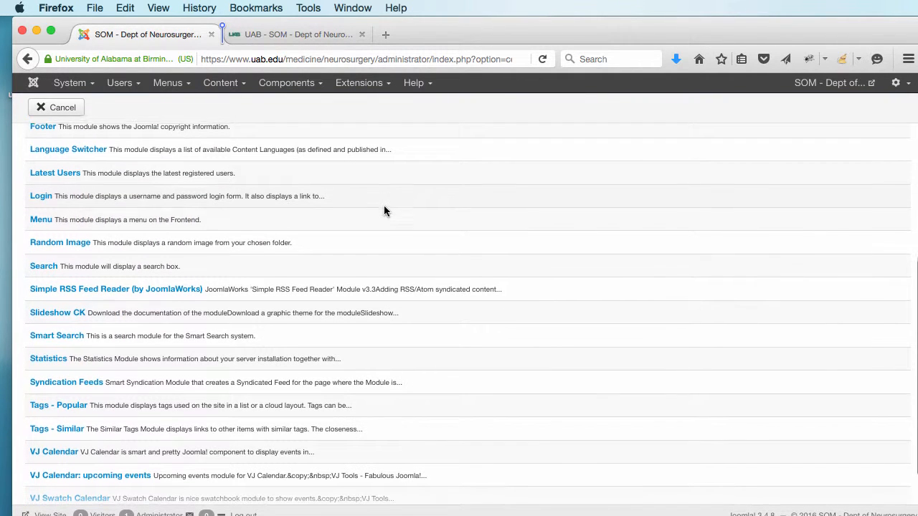
pyautogui.moveTo(69, 300)
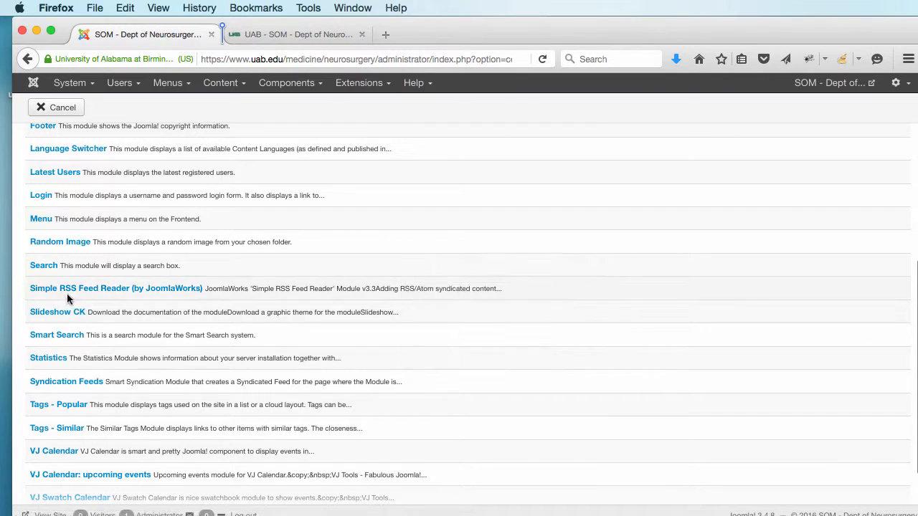
pyautogui.moveTo(160, 291)
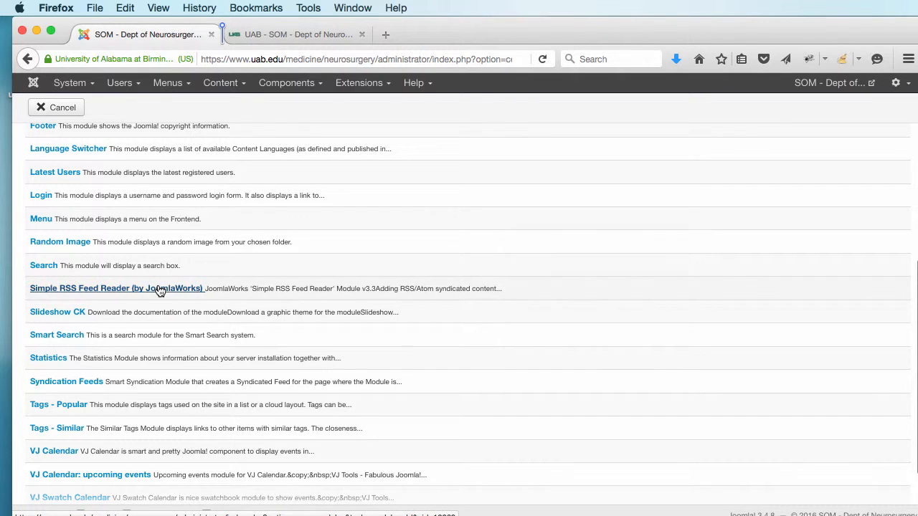
pyautogui.click(116, 288)
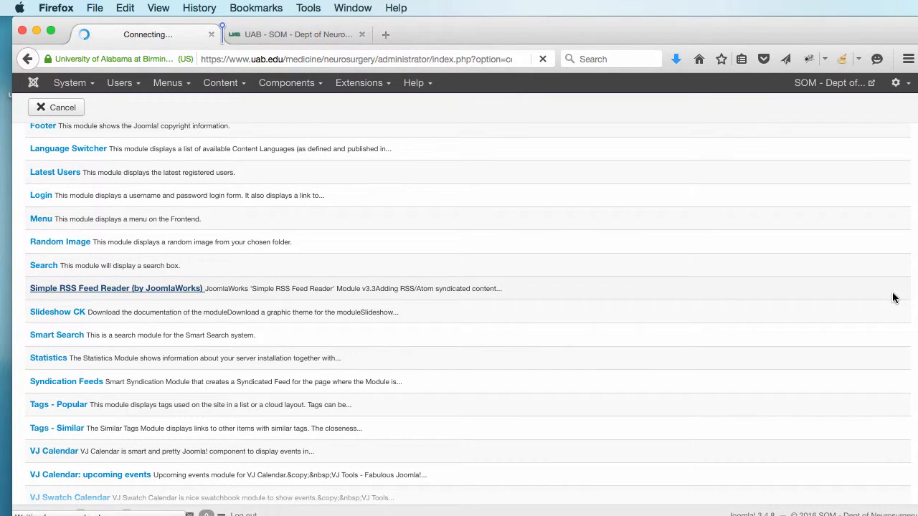
pyautogui.click(116, 288)
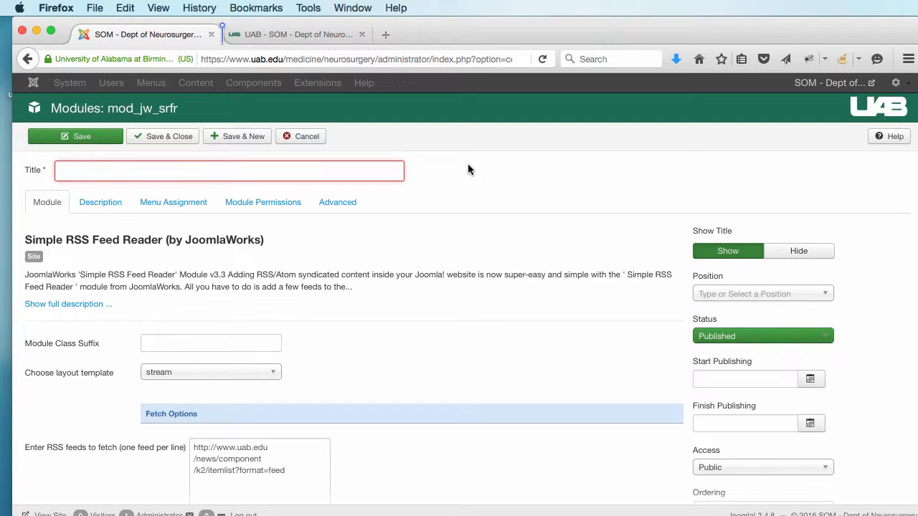
# Step: Title the module News and replace the feed list with the UAB news surgery search feed URL
pyautogui.write('Ne')
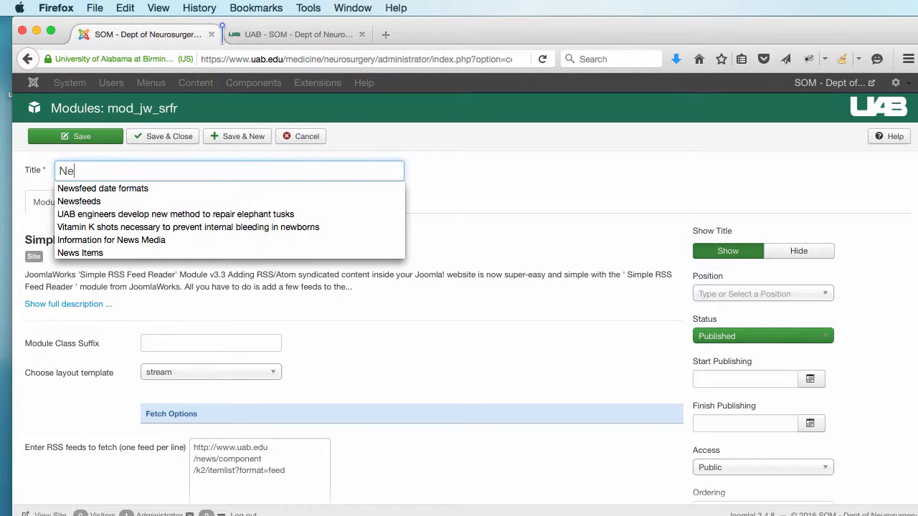
pyautogui.write('News')
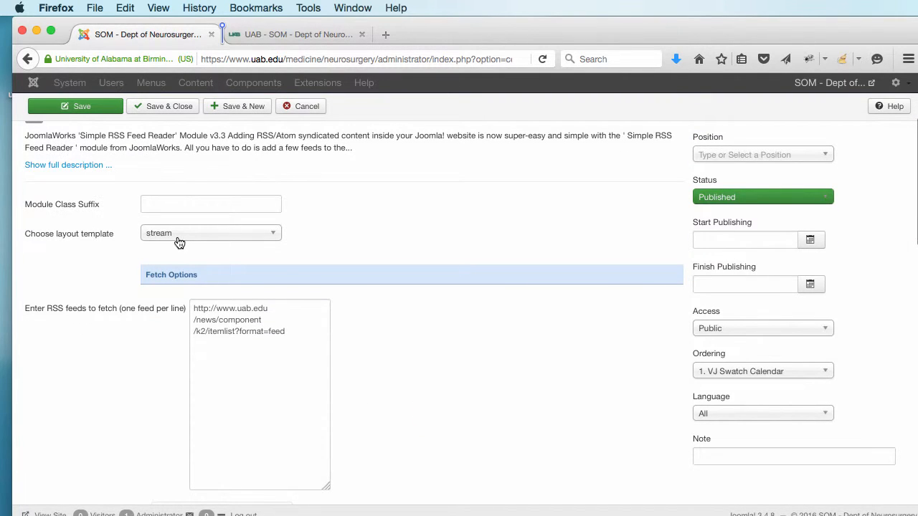
pyautogui.moveTo(45, 314)
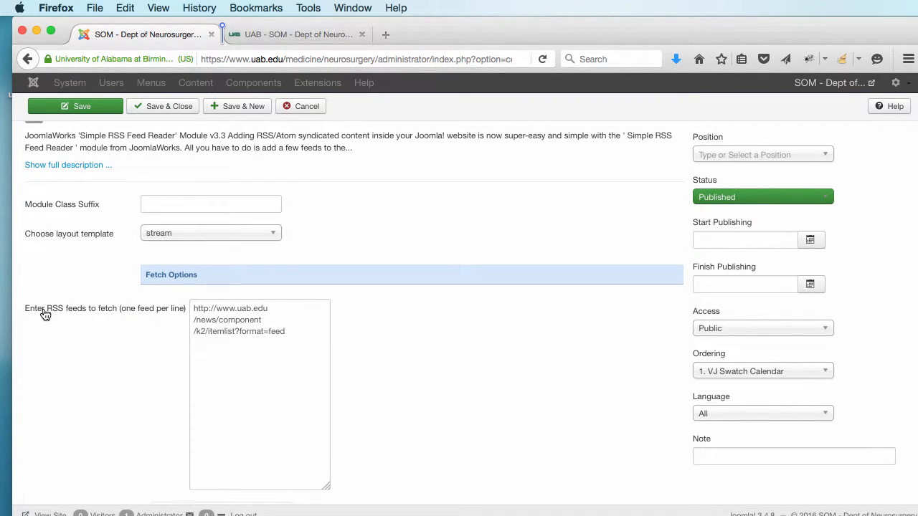
pyautogui.doubleClick(276, 331)
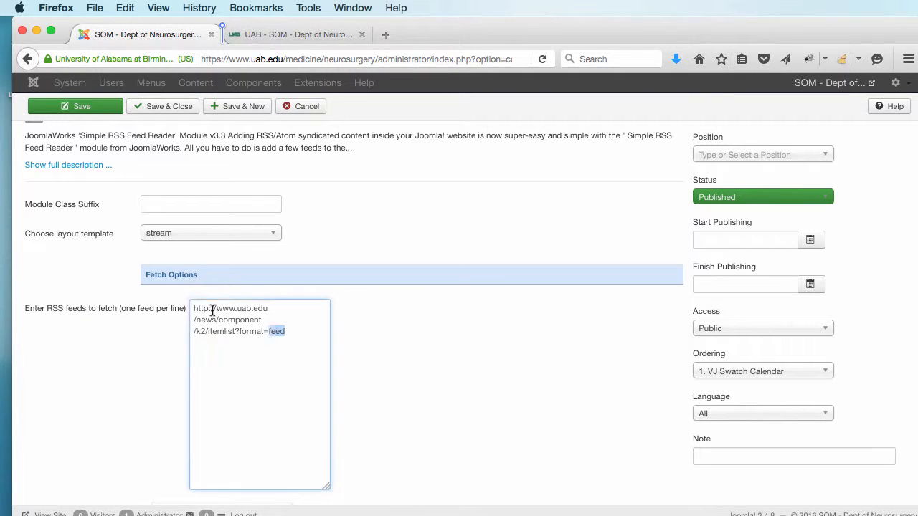
pyautogui.write('http://www.uab.edu/news/component/k2/itemlist/search?searchword=surgery&format=feed')
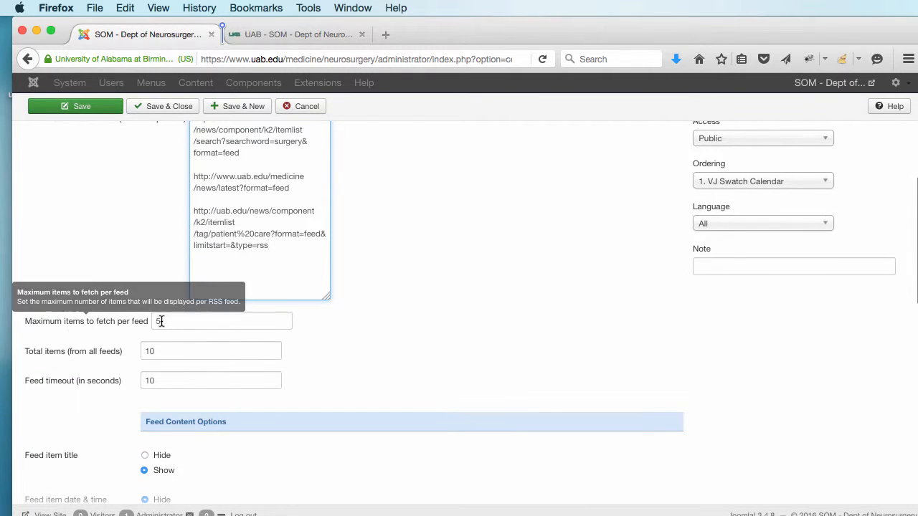
# Step: Set Maximum items per feed to 4 and Total items from all feeds to 12
pyautogui.tripleClick(221, 321)
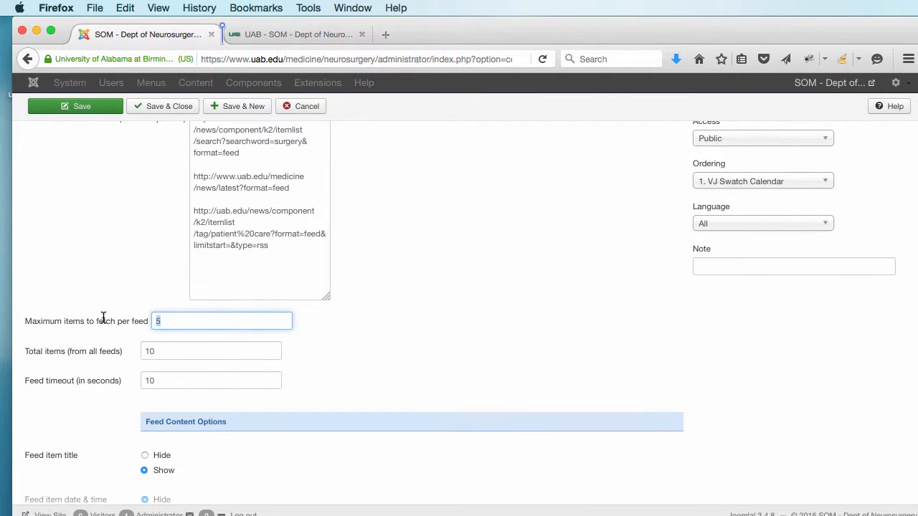
pyautogui.write('4')
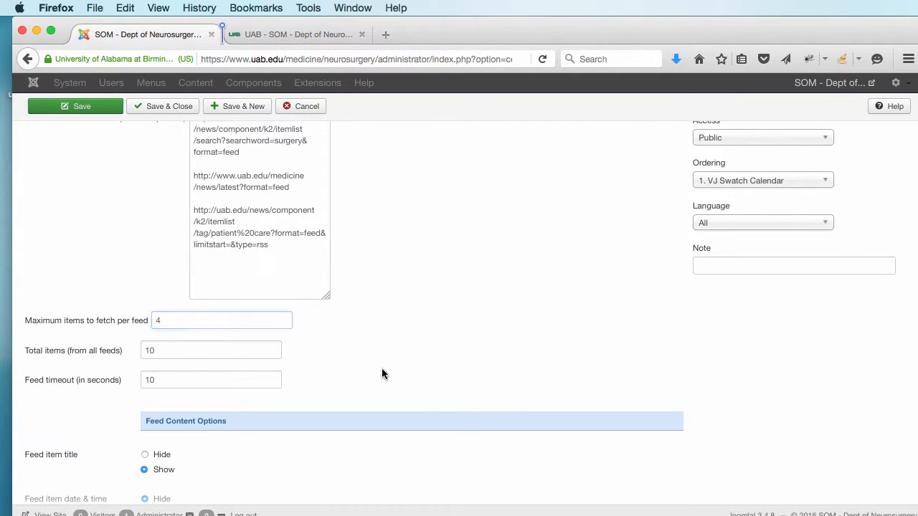
pyautogui.click(210, 350)
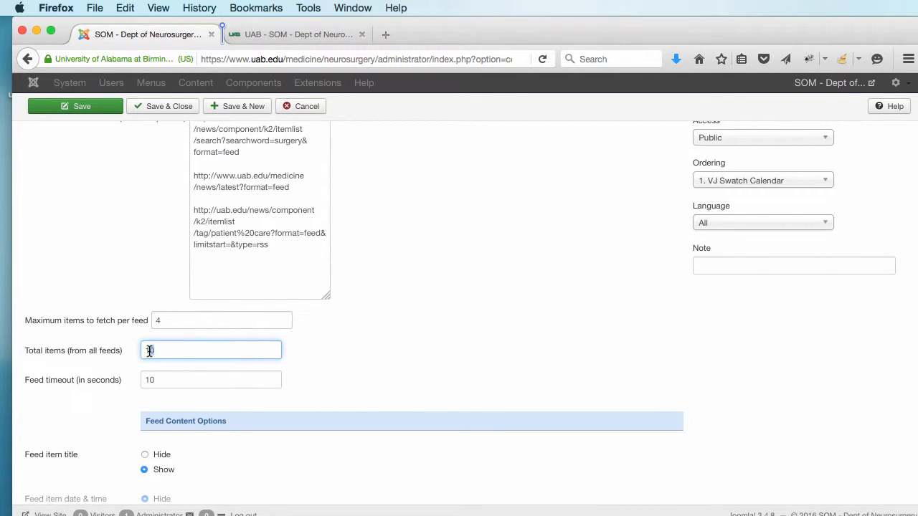
pyautogui.write('12')
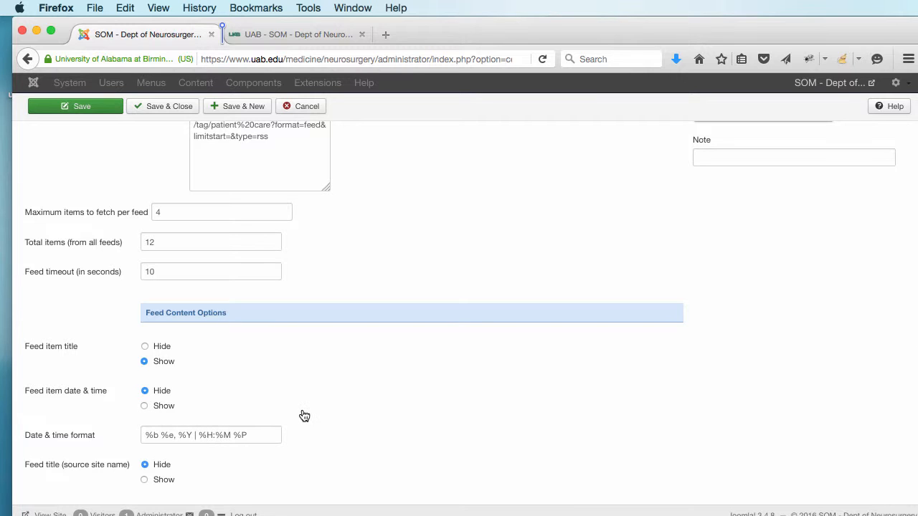
# Step: Cap the feed item description word limit at 100
pyautogui.scroll(-3)
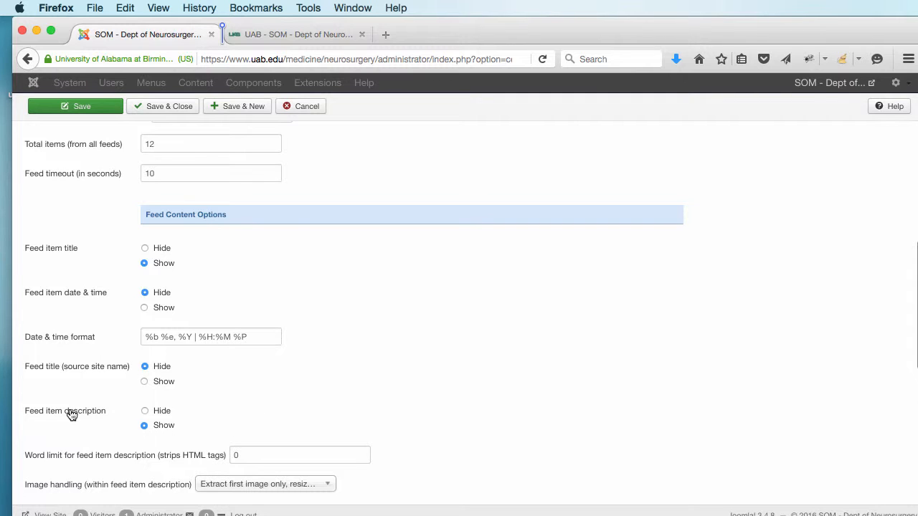
pyautogui.scroll(-3)
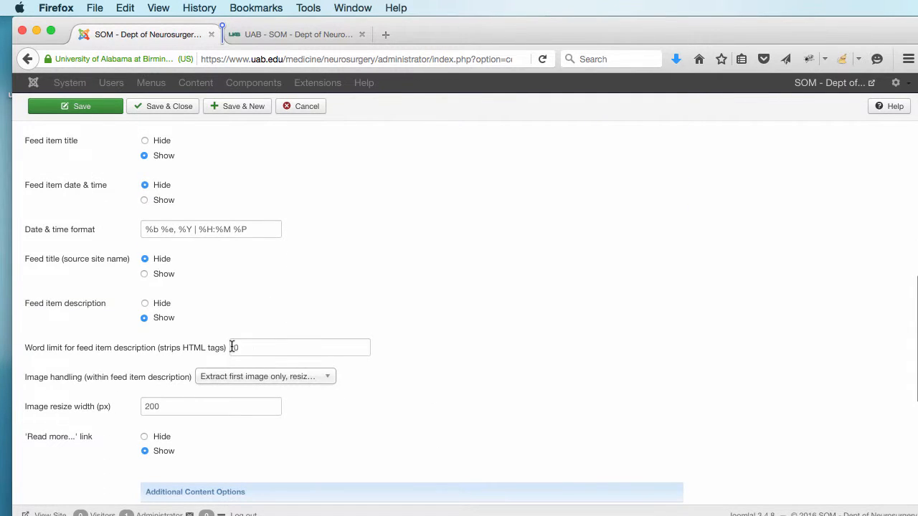
pyautogui.click(300, 347)
pyautogui.write('100')
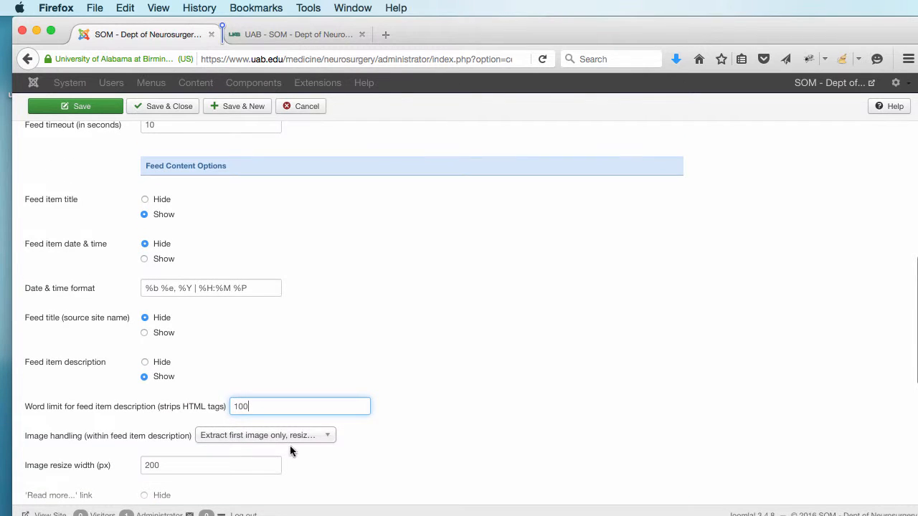
pyautogui.scroll(-3)
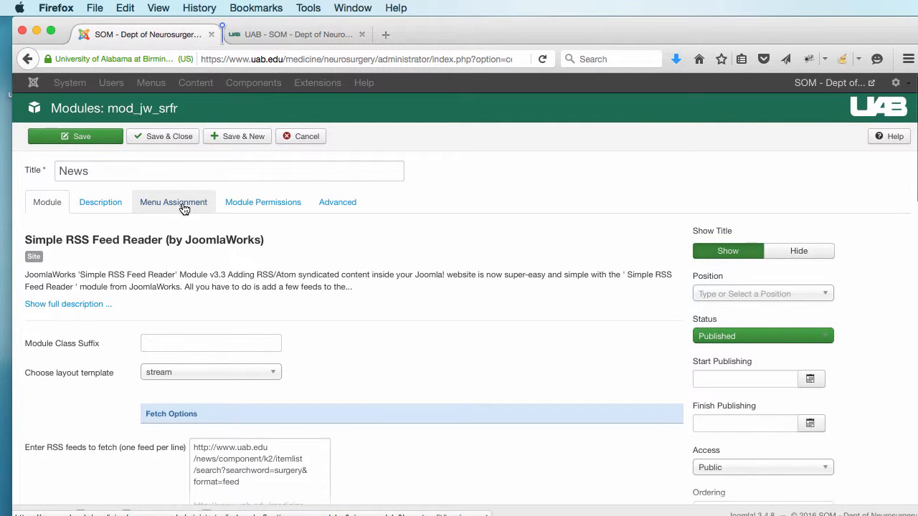
# Step: Set Menu Assignment to 'Only on the pages selected' and review the Menu Selection tree
pyautogui.click(173, 201)
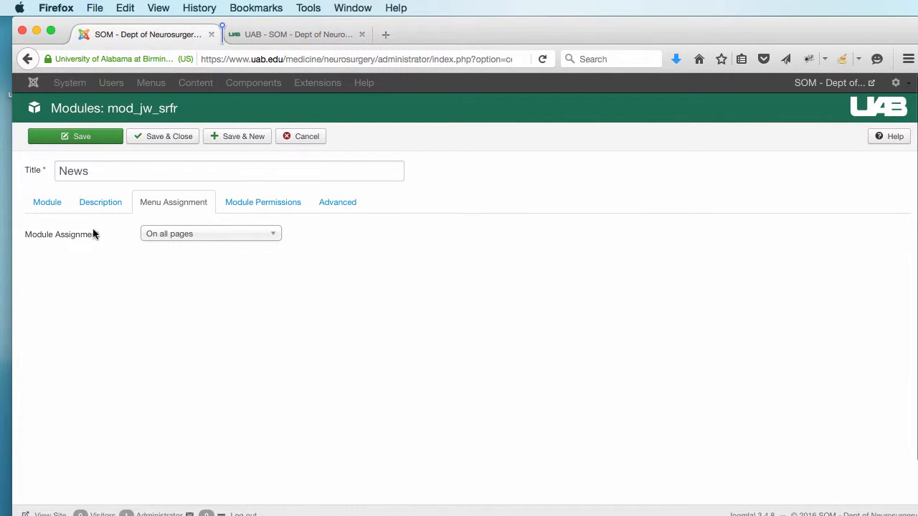
pyautogui.click(209, 232)
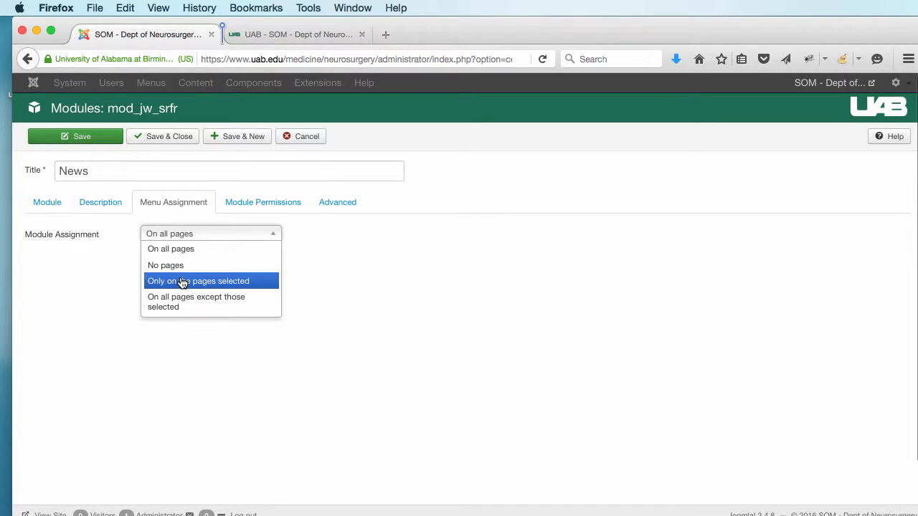
pyautogui.click(198, 281)
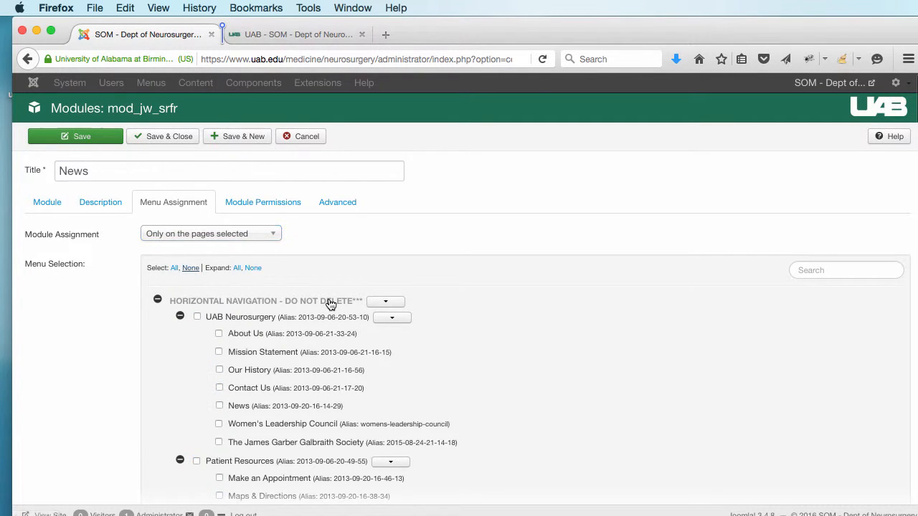
pyautogui.scroll(-3)
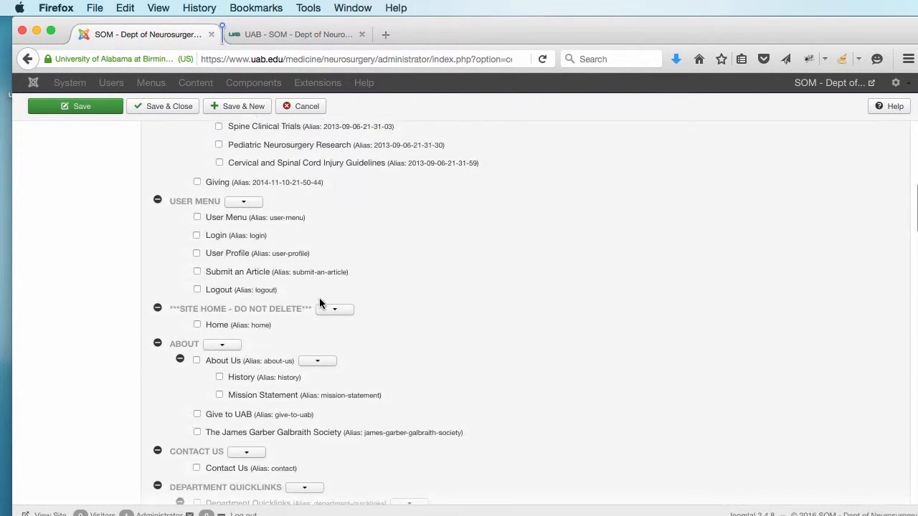
pyautogui.scroll(-3)
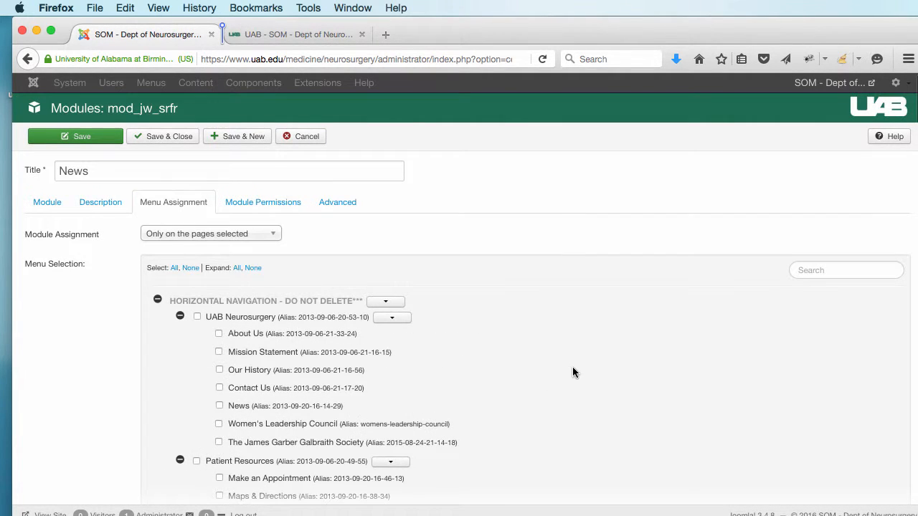
pyautogui.moveTo(46, 201)
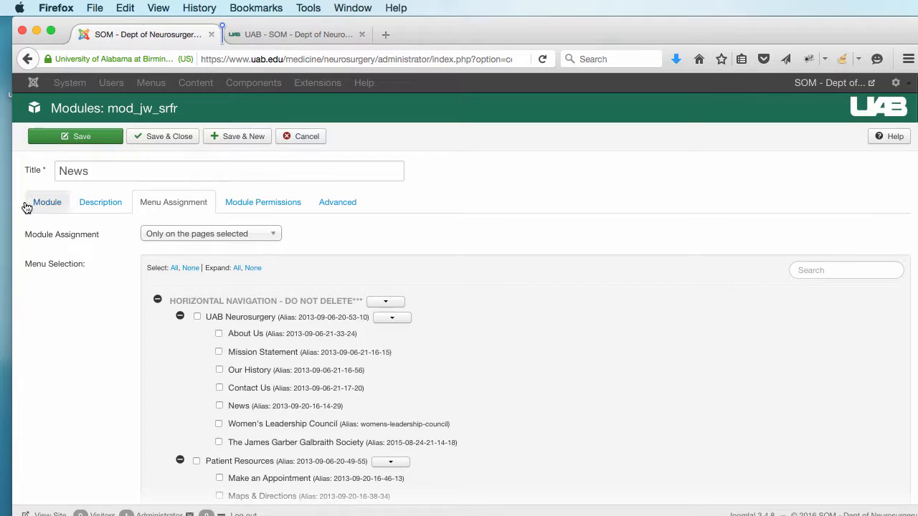
# Step: Try position Upper1 for the module and check the live Contact Us page
pyautogui.click(46, 201)
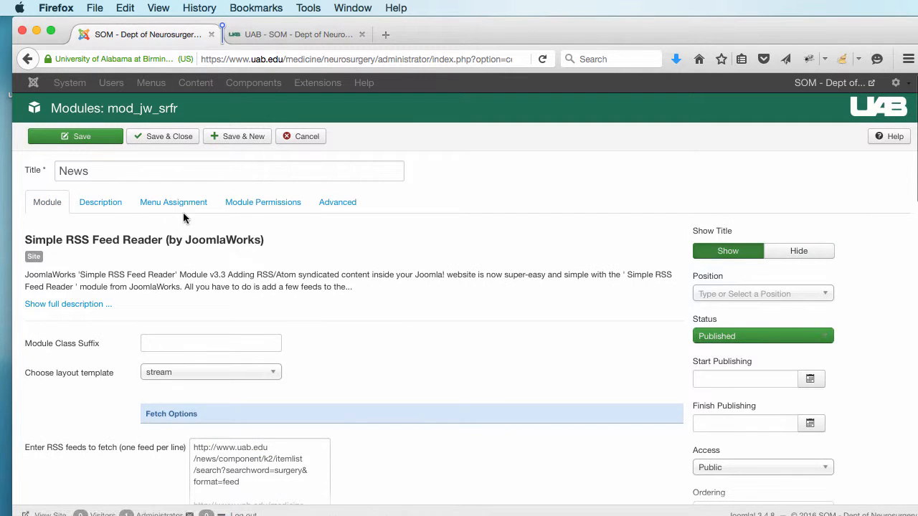
pyautogui.click(763, 293)
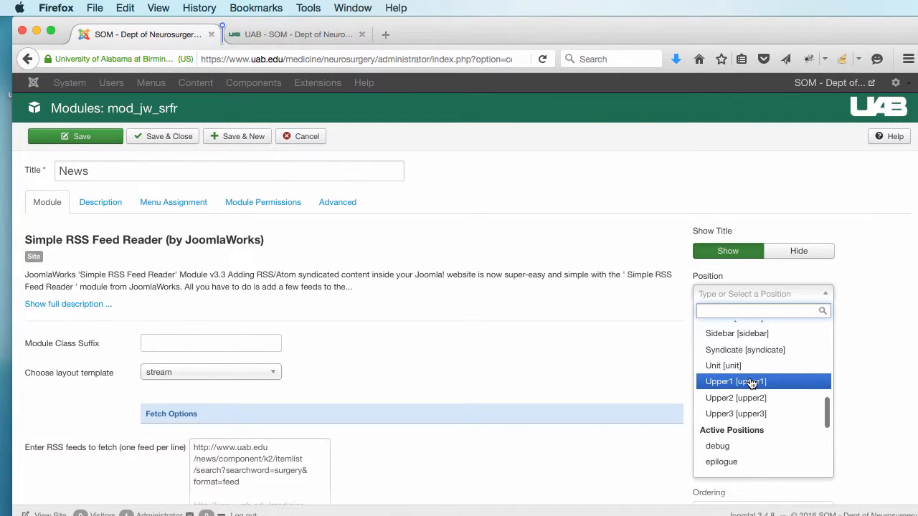
pyautogui.click(753, 382)
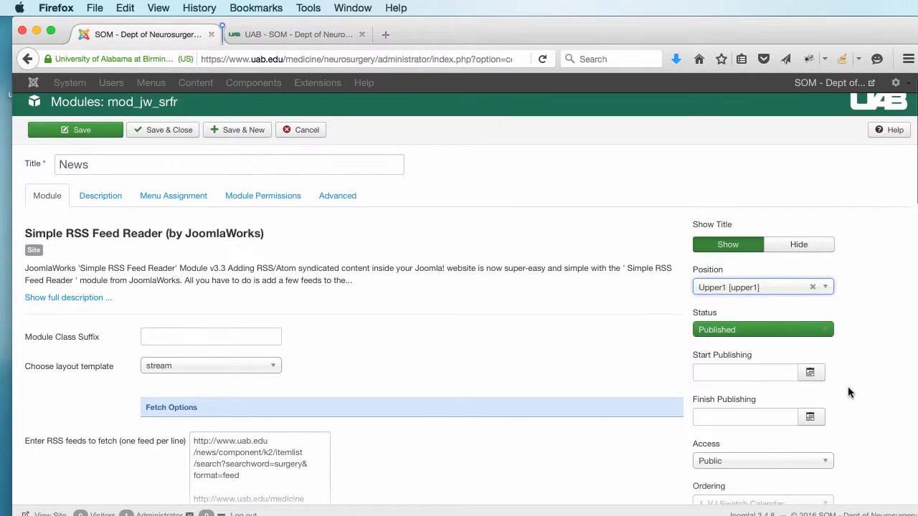
pyautogui.click(292, 34)
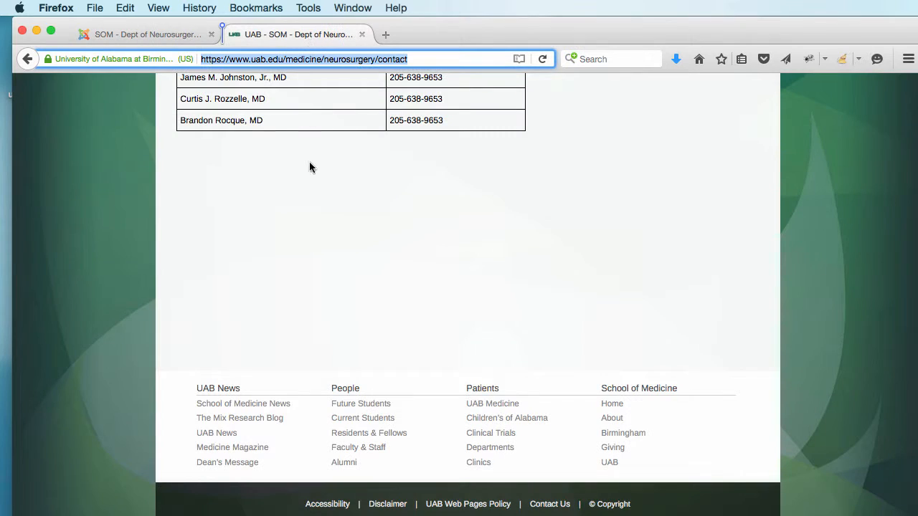
pyautogui.scroll(3)
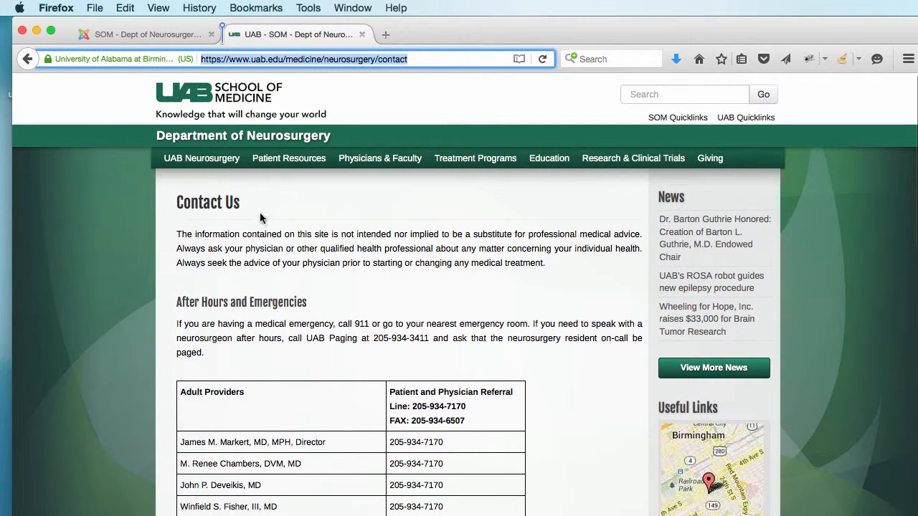
# Step: Change the module position to Lower1 and recheck the Contact Us page
pyautogui.click(136, 34)
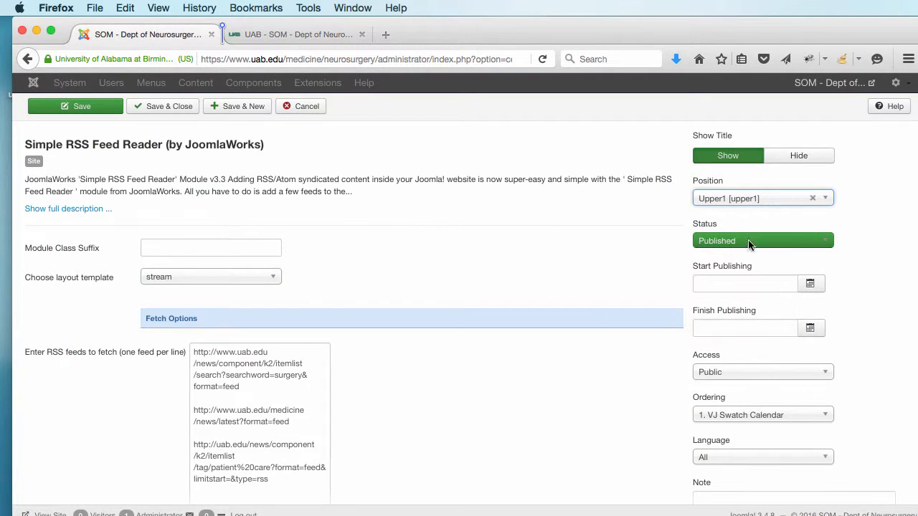
pyautogui.click(760, 198)
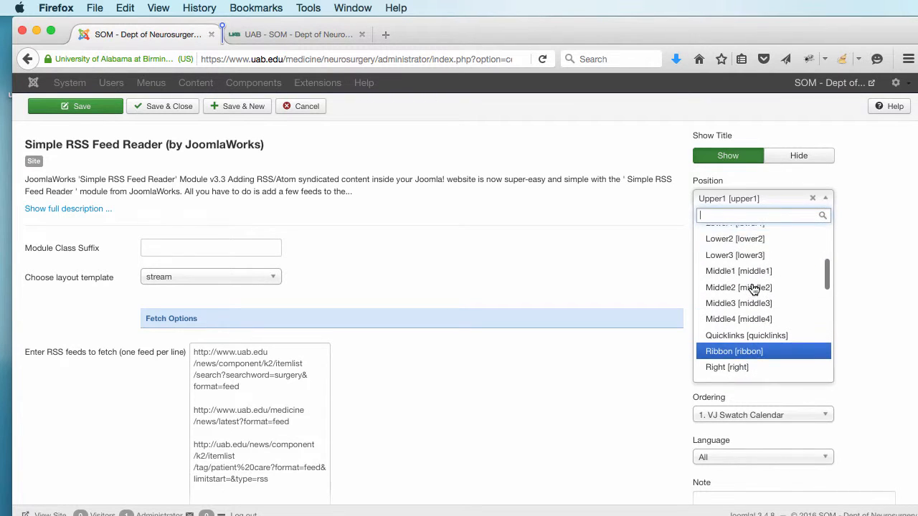
pyautogui.click(734, 224)
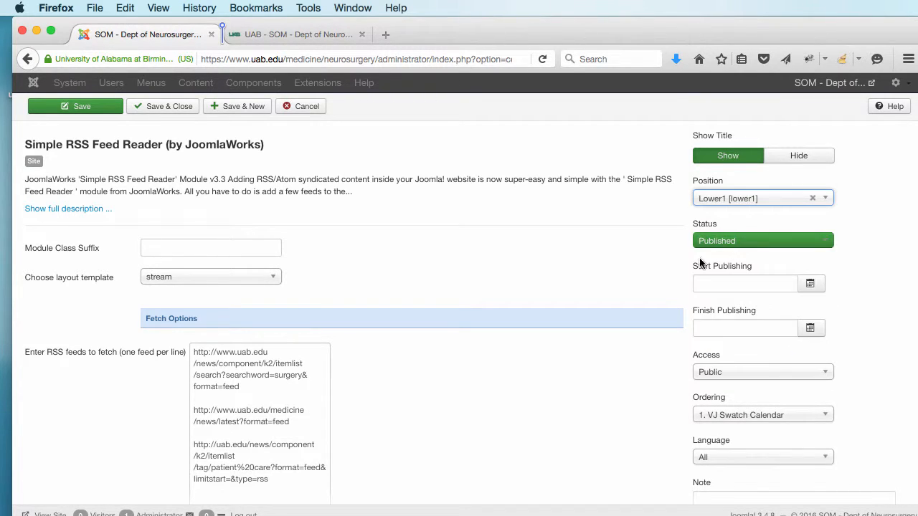
pyautogui.click(299, 34)
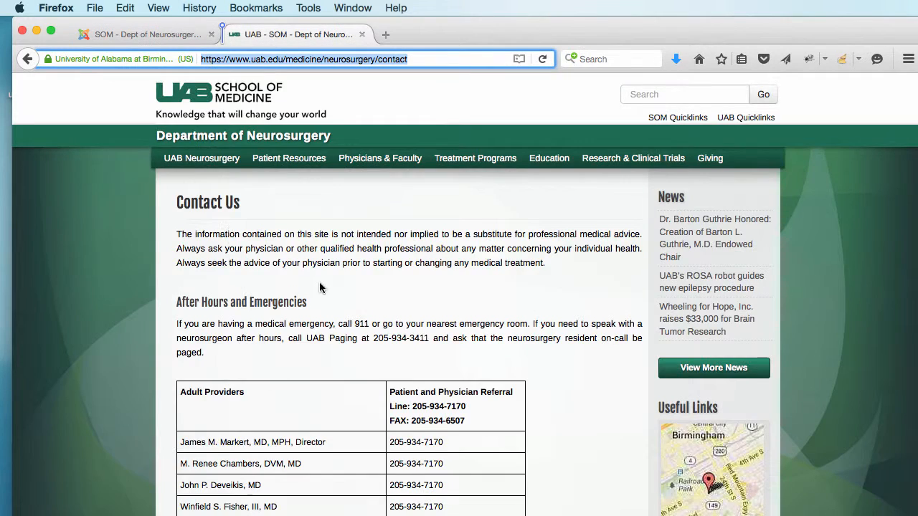
pyautogui.scroll(-3)
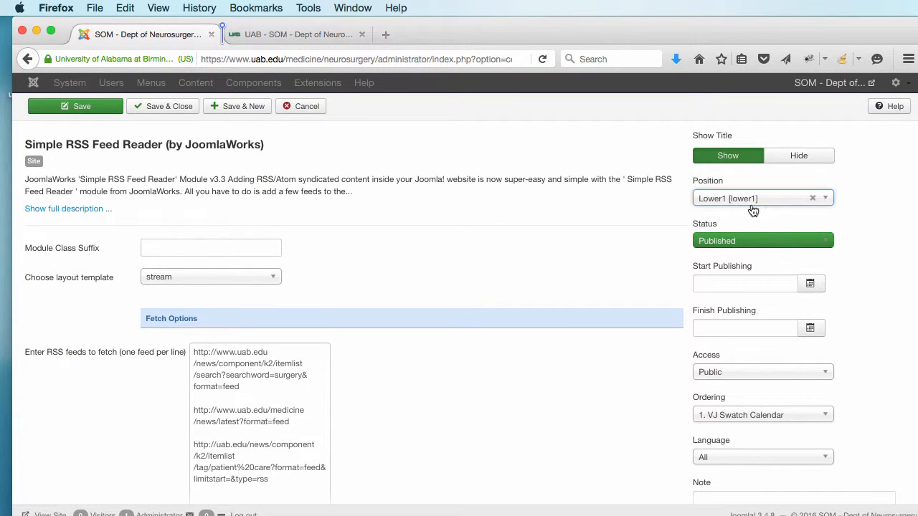
pyautogui.moveTo(46, 106)
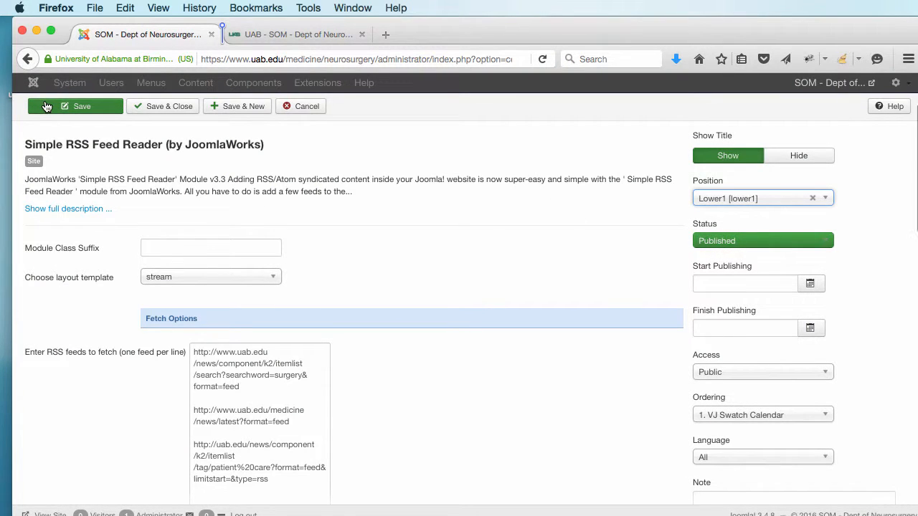
# Step: Save the News module and confirm its article feed shows beneath the Contact Us provider tables
pyautogui.click(75, 106)
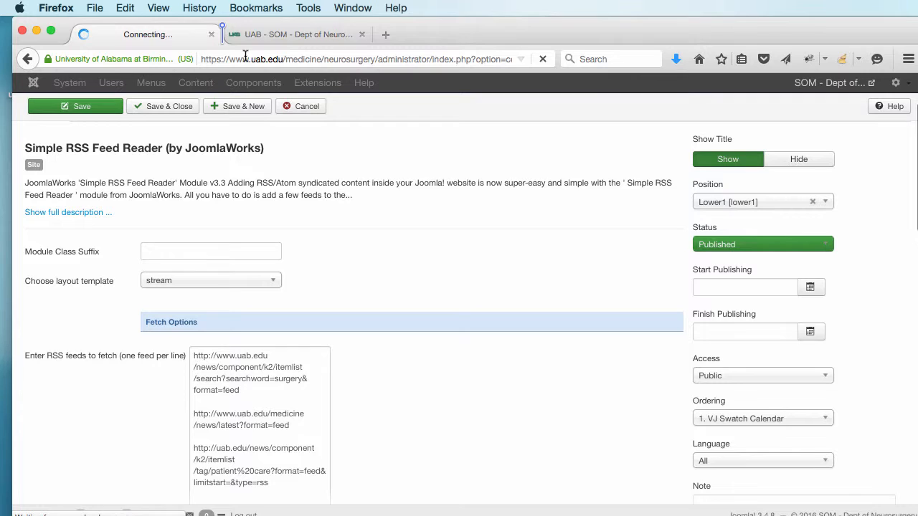
pyautogui.click(304, 35)
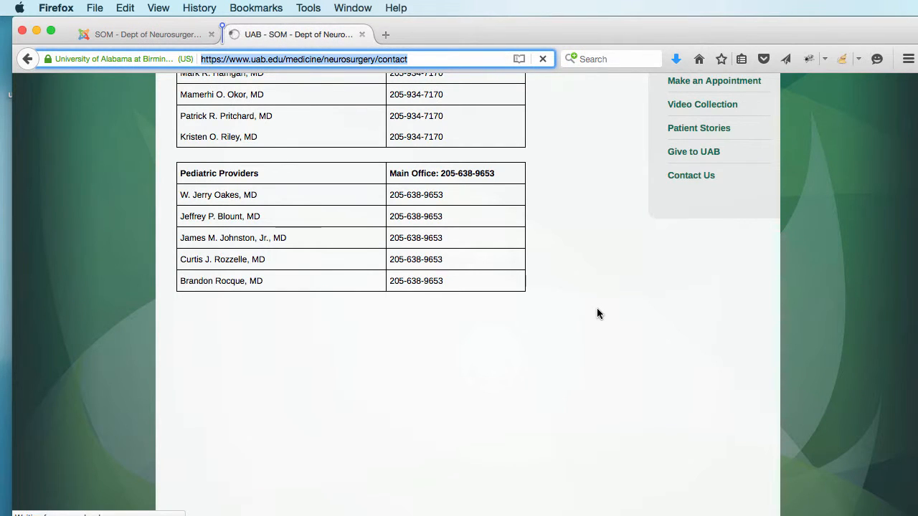
pyautogui.moveTo(733, 327)
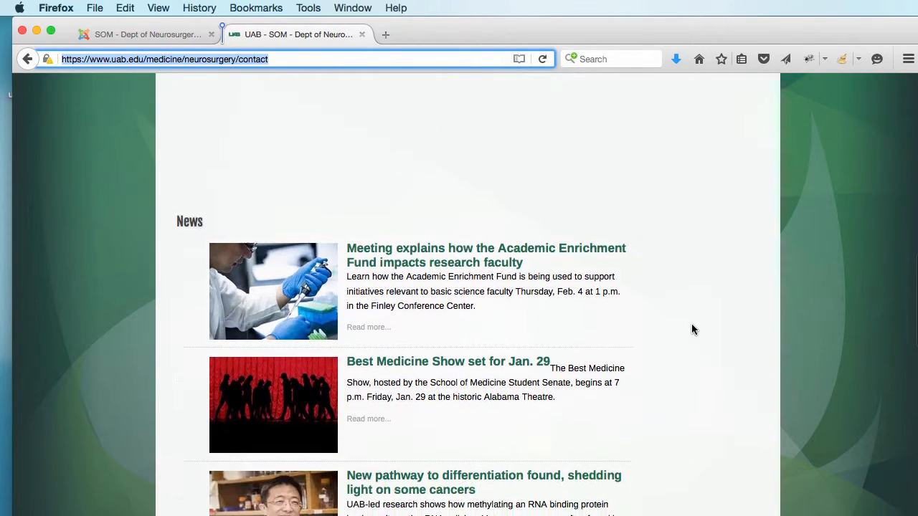
pyautogui.scroll(-3)
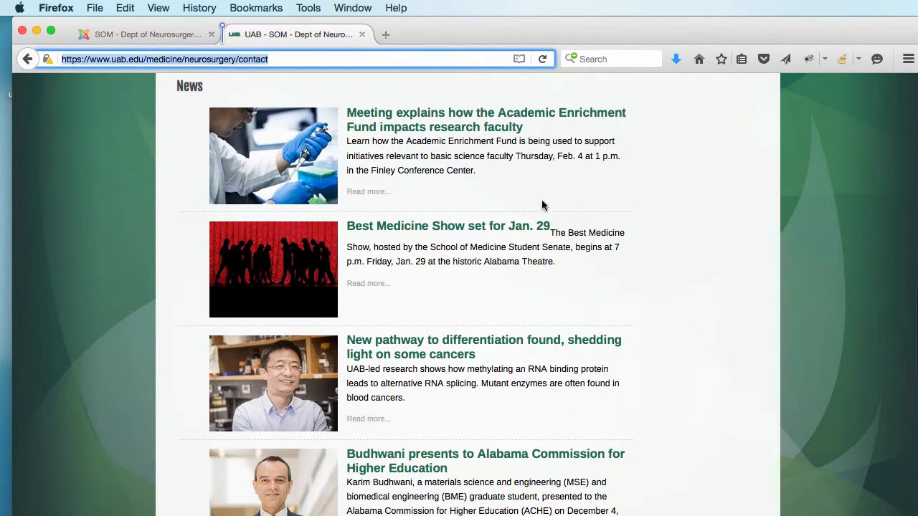
pyautogui.scroll(-3)
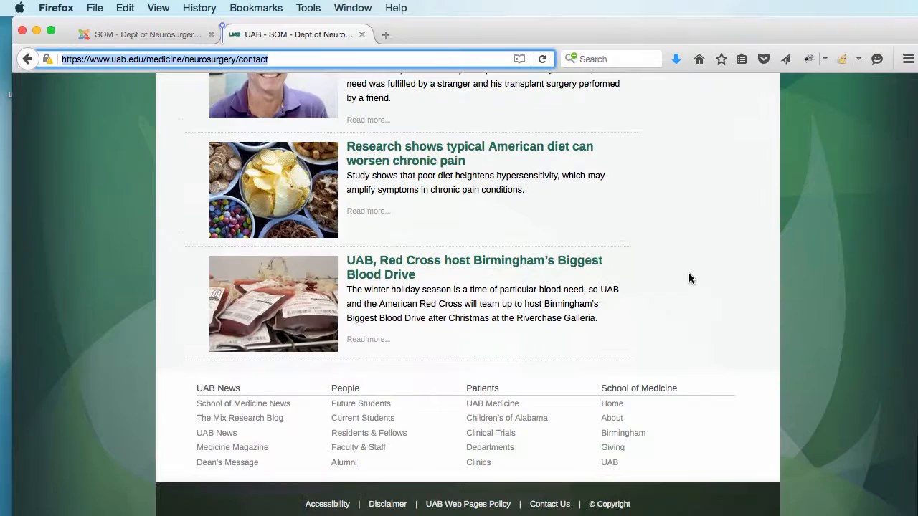
pyautogui.scroll(3)
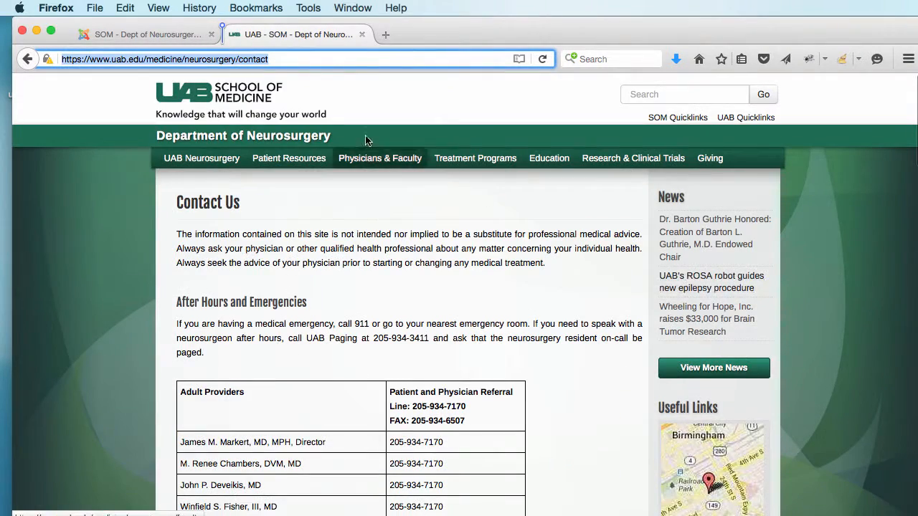